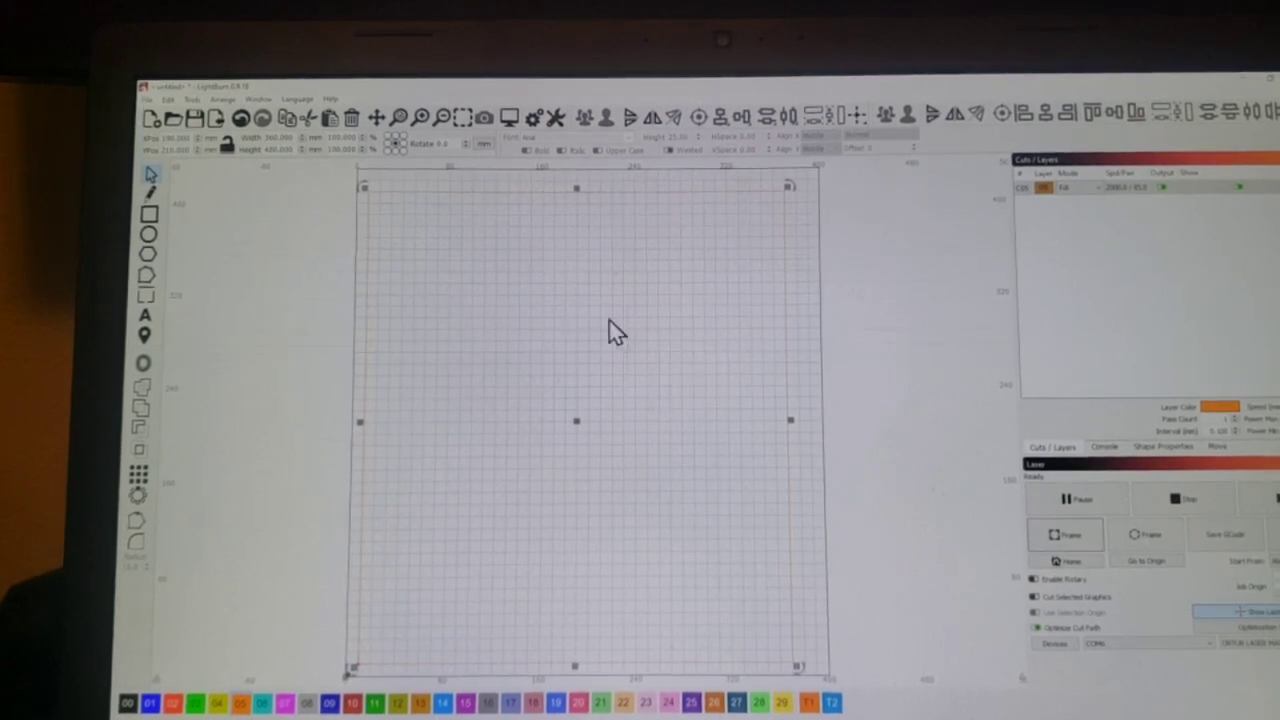
mouse_move(333, 225)
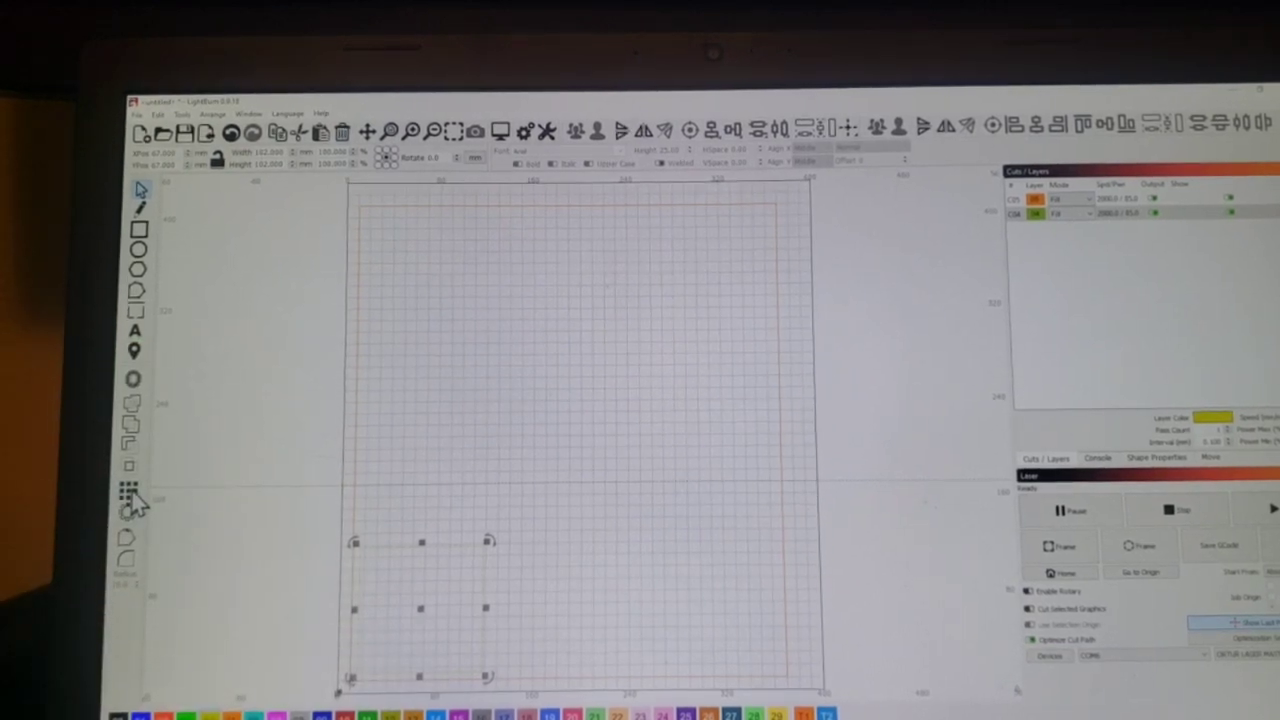
Create a 3×3 grid array of the square with 15 mm spacing.
click(128, 495)
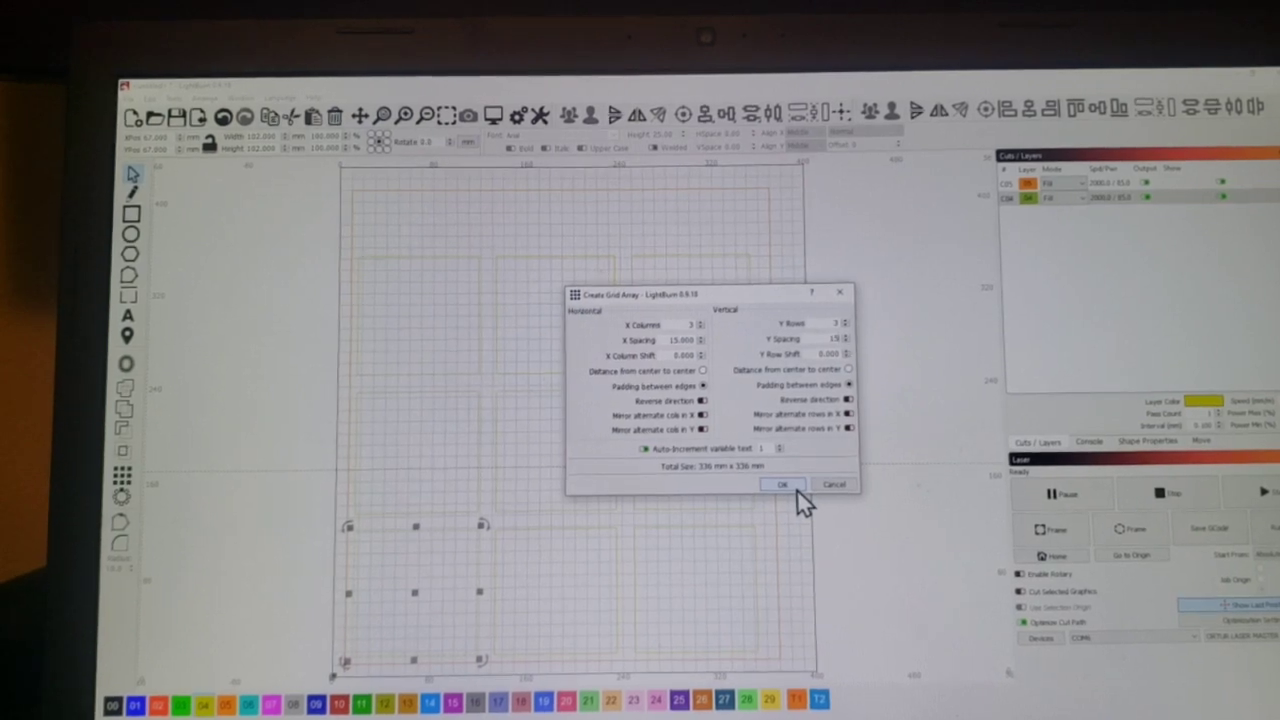
click(783, 484)
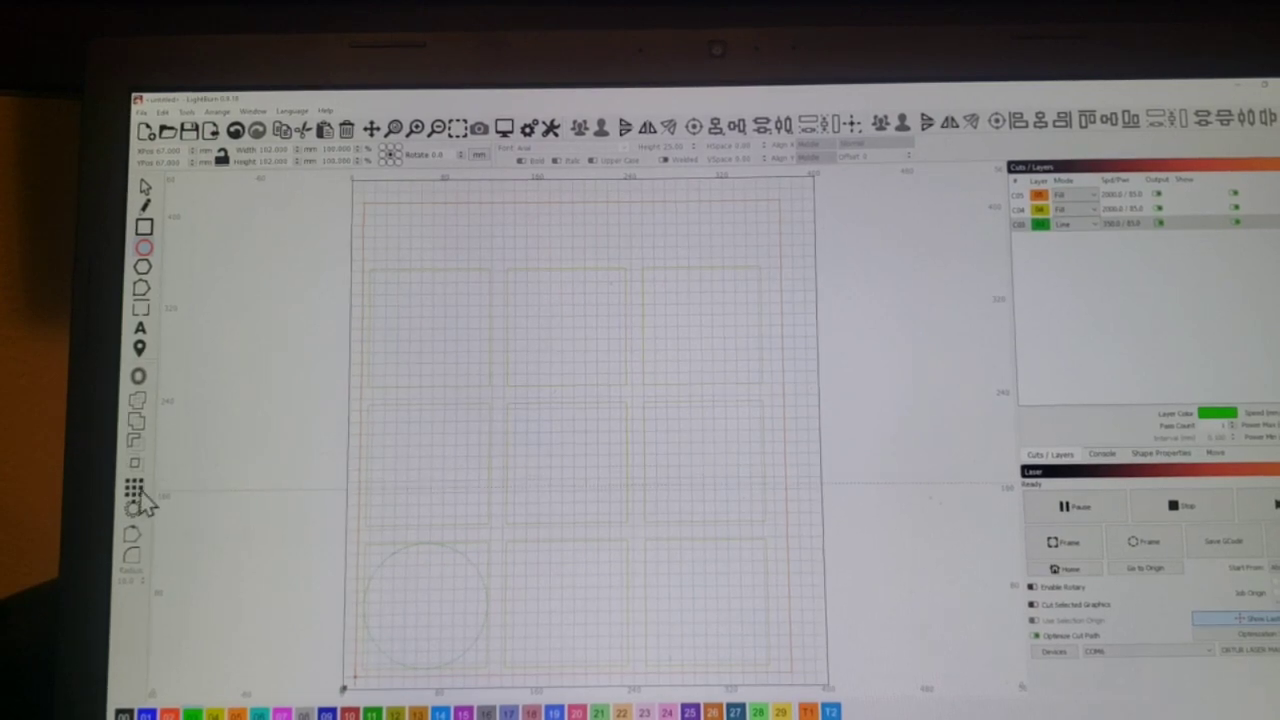
Open the Create Grid Array settings for the new circle.
click(133, 489)
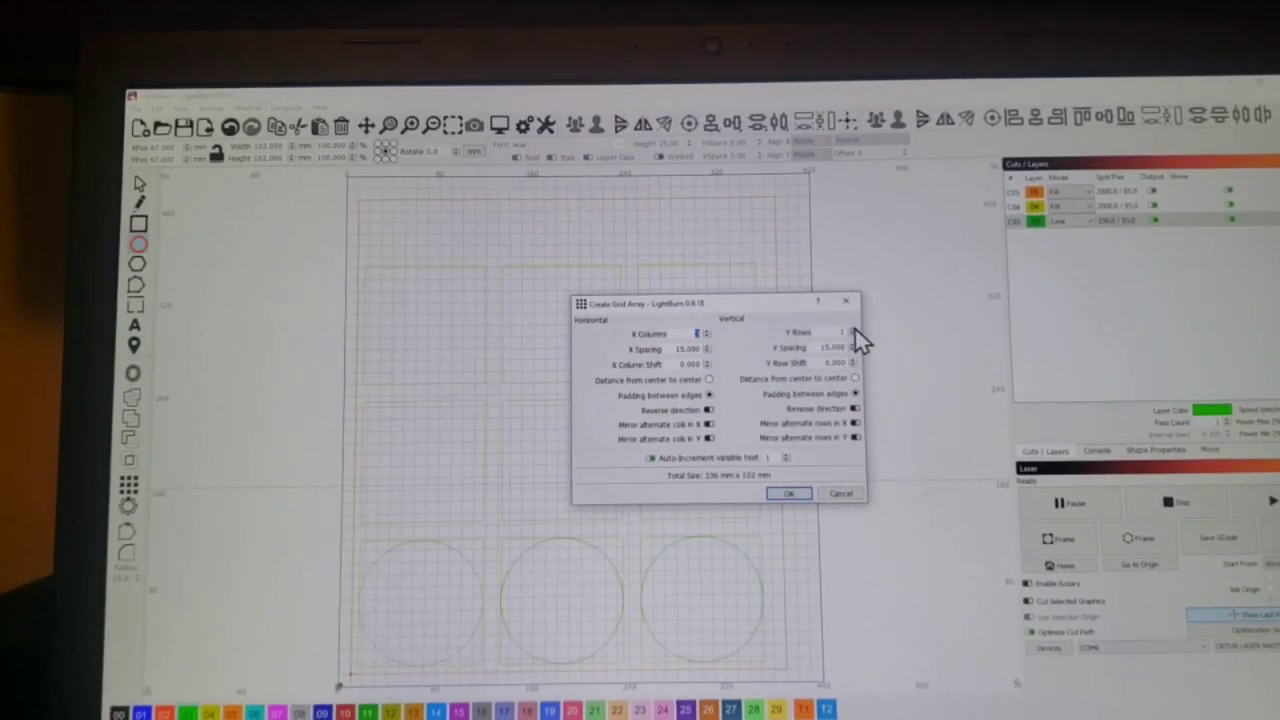
Set the circle array to 3 columns and 3 rows at 15 mm and confirm.
click(852, 328)
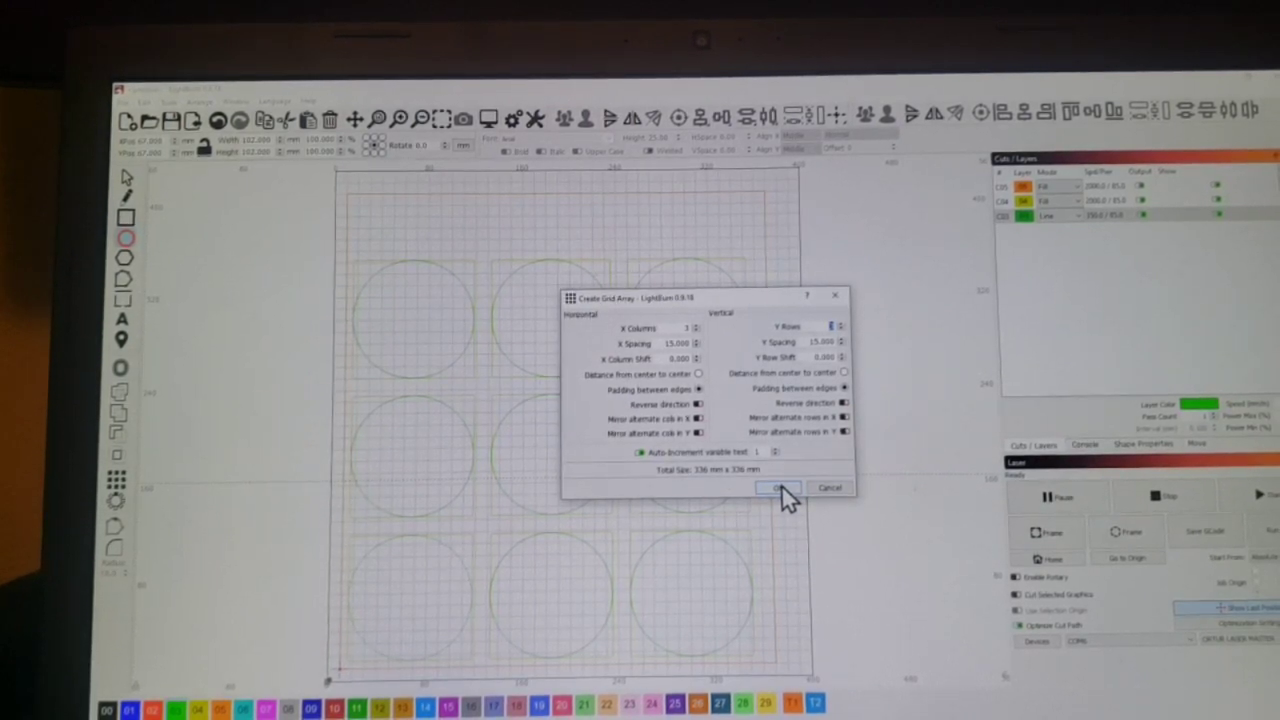
click(778, 487)
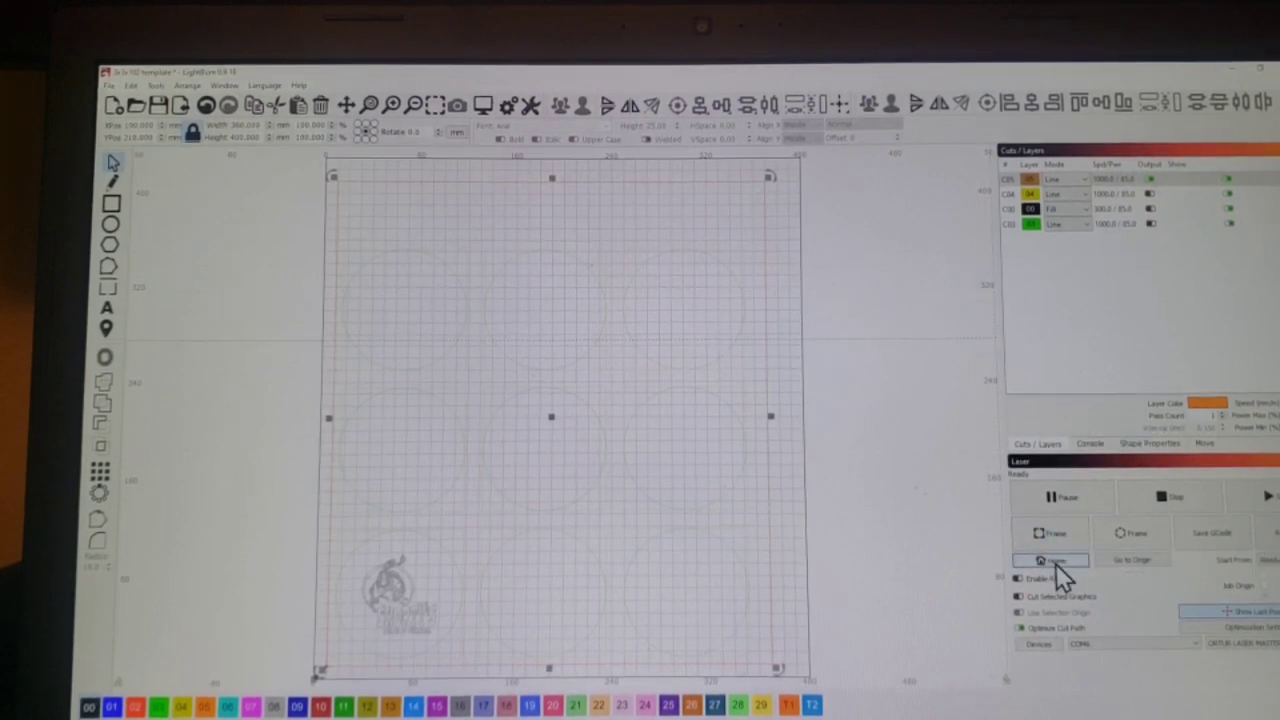
click(1047, 560)
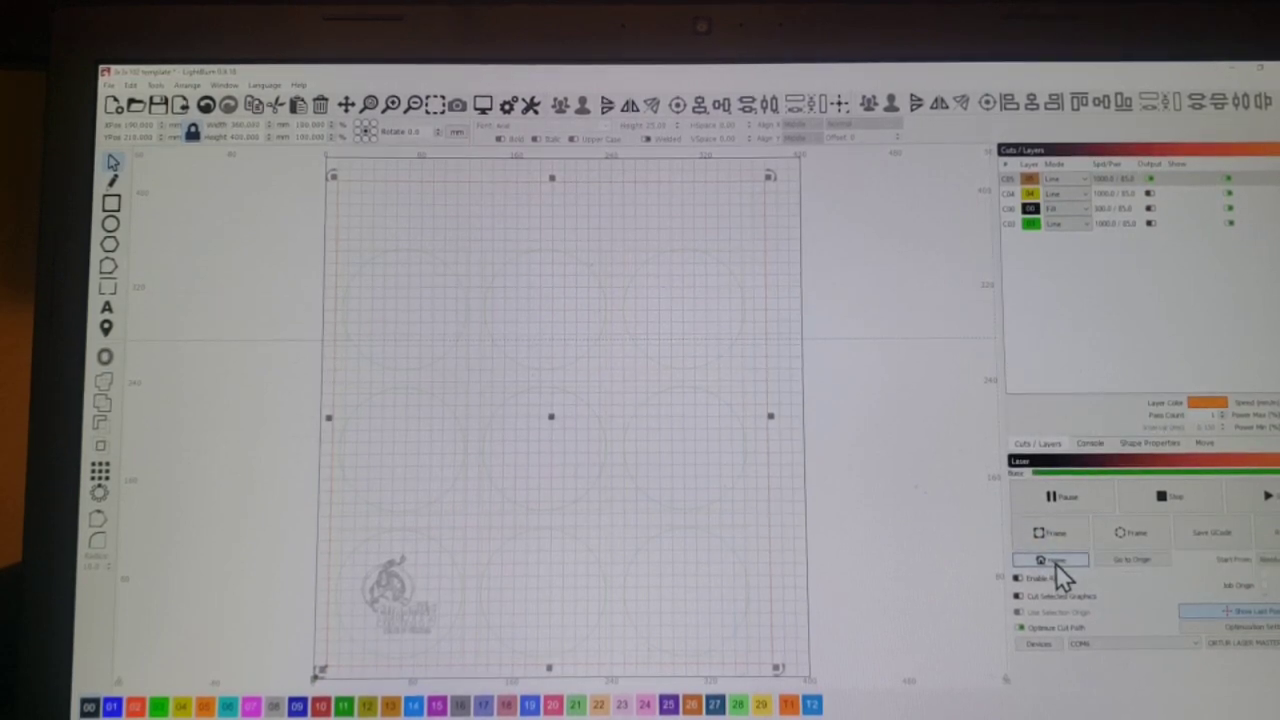
click(1048, 559)
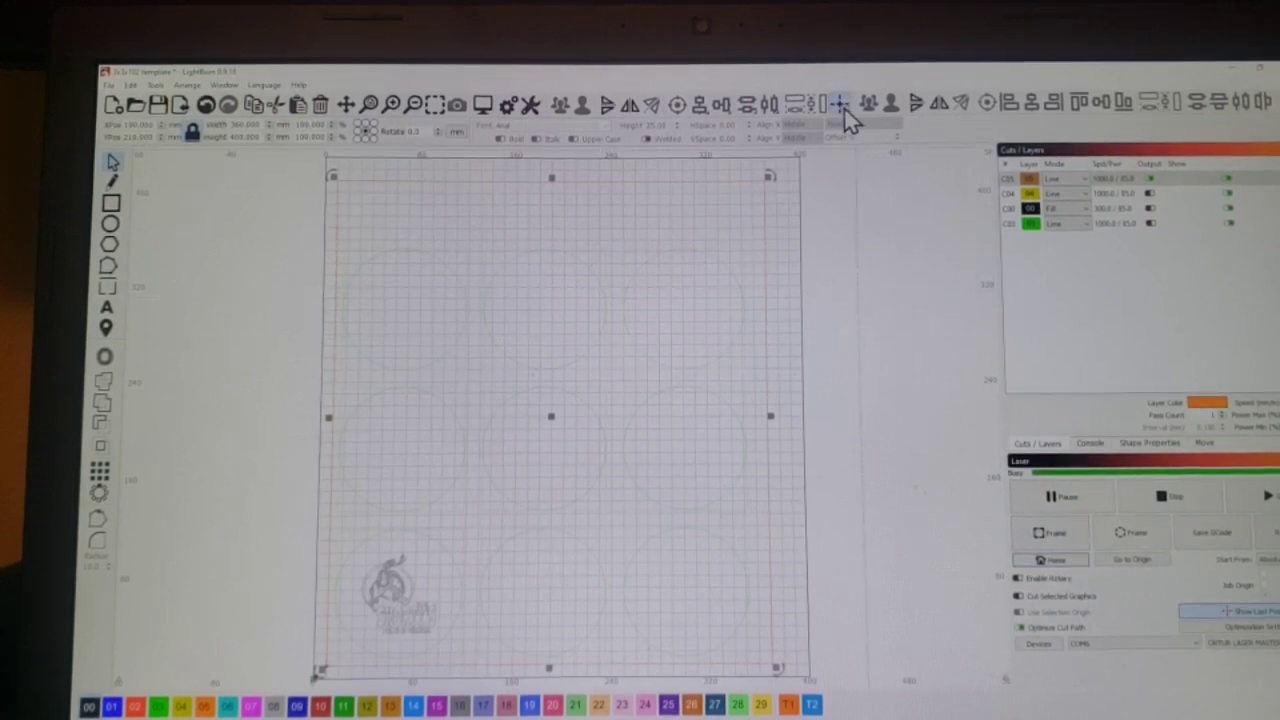
click(842, 101)
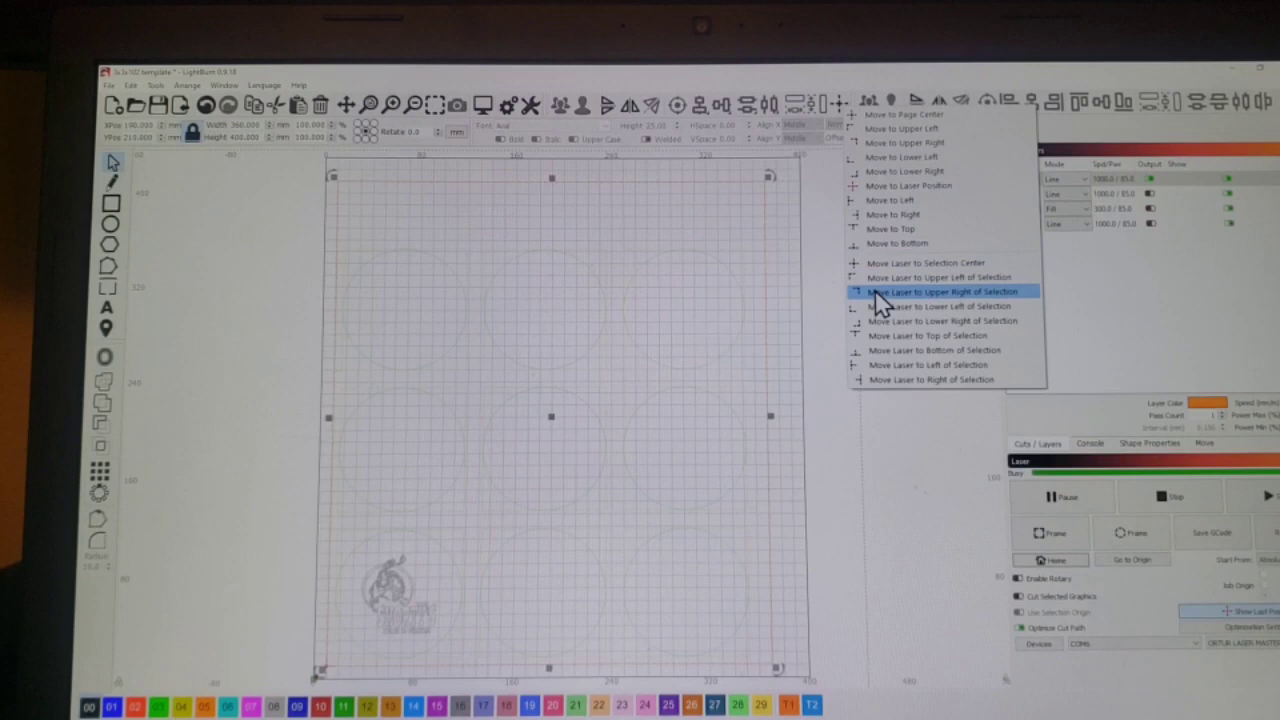
click(940, 291)
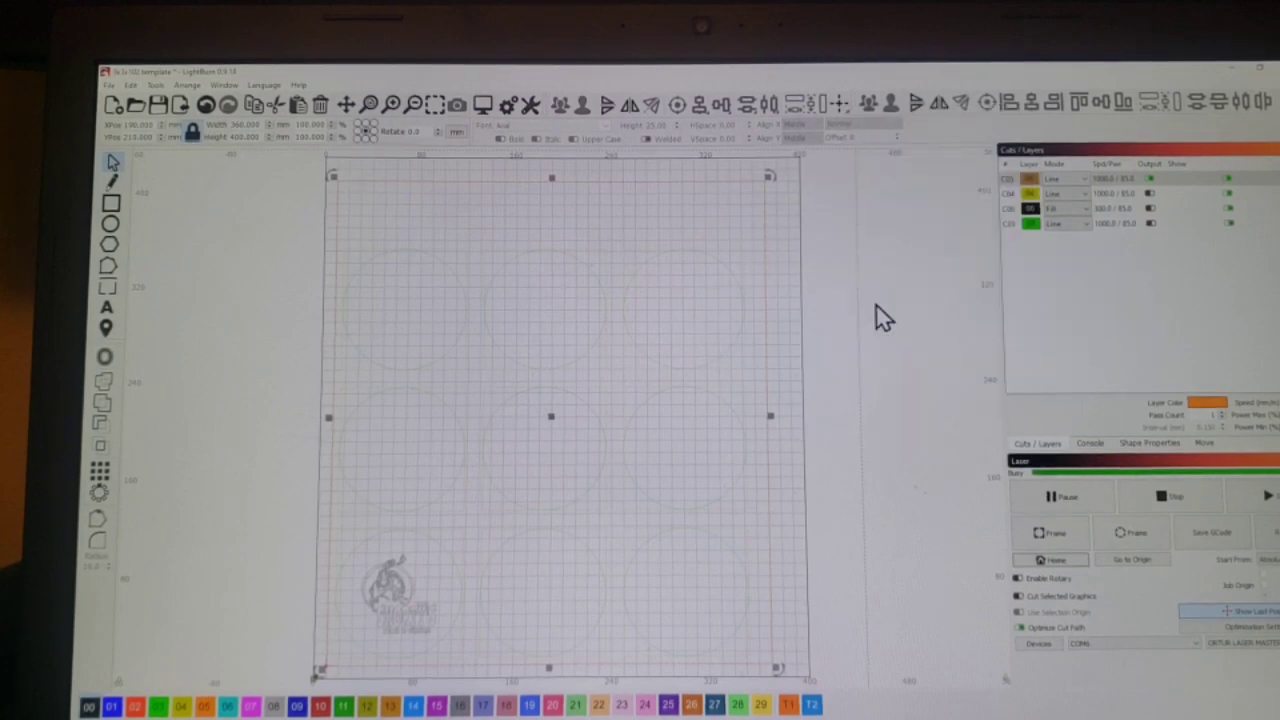
mouse_move(896, 250)
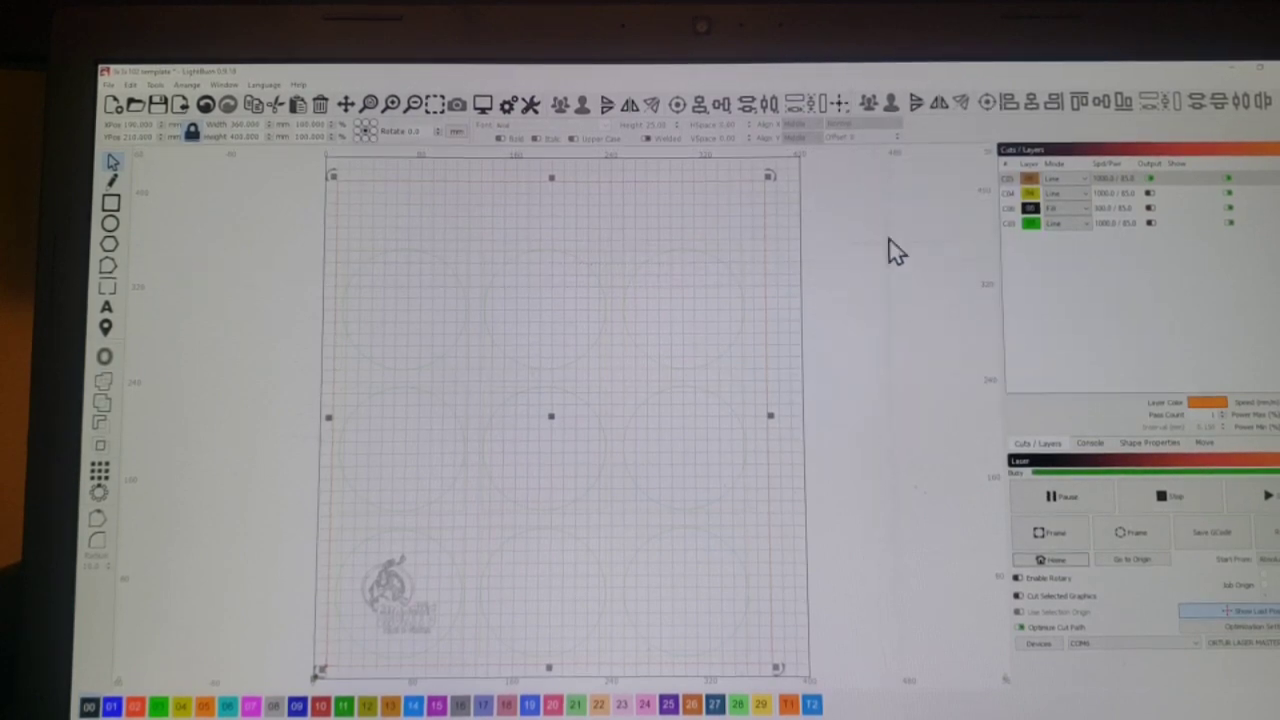
click(852, 104)
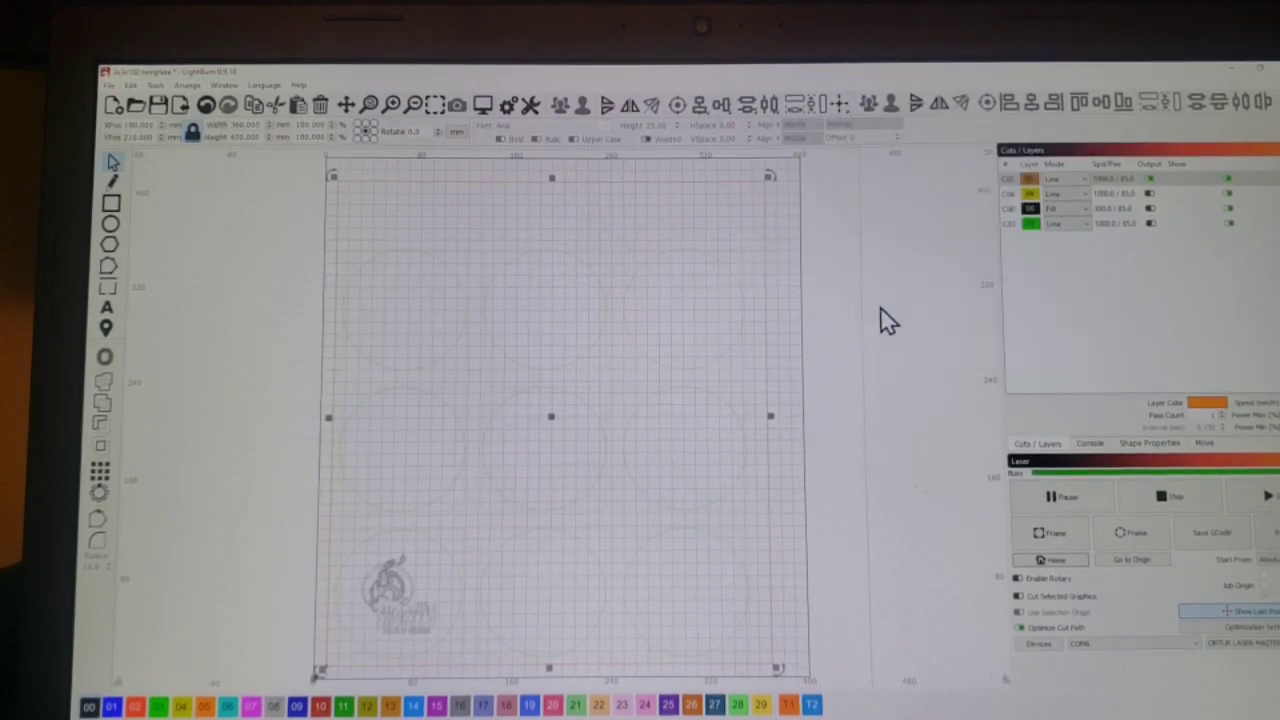
mouse_move(980, 550)
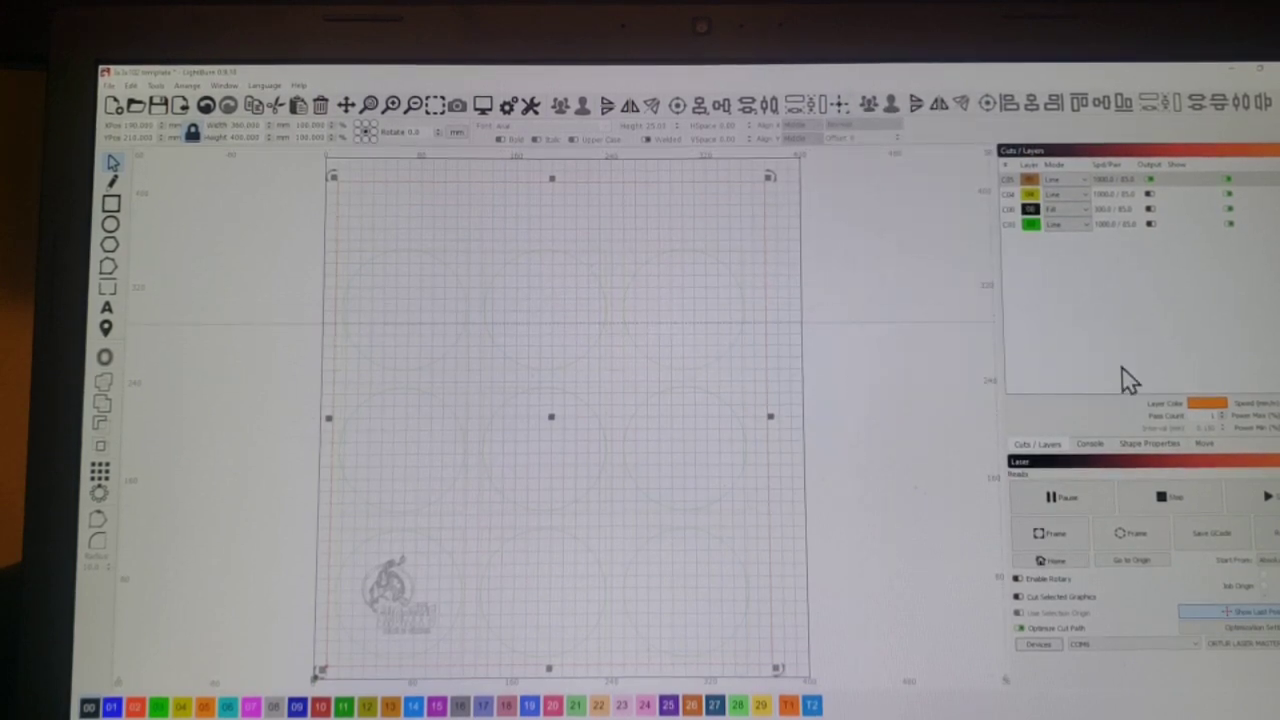
Switch the right-hand panel to the Move tab for laser positioning controls.
click(1204, 443)
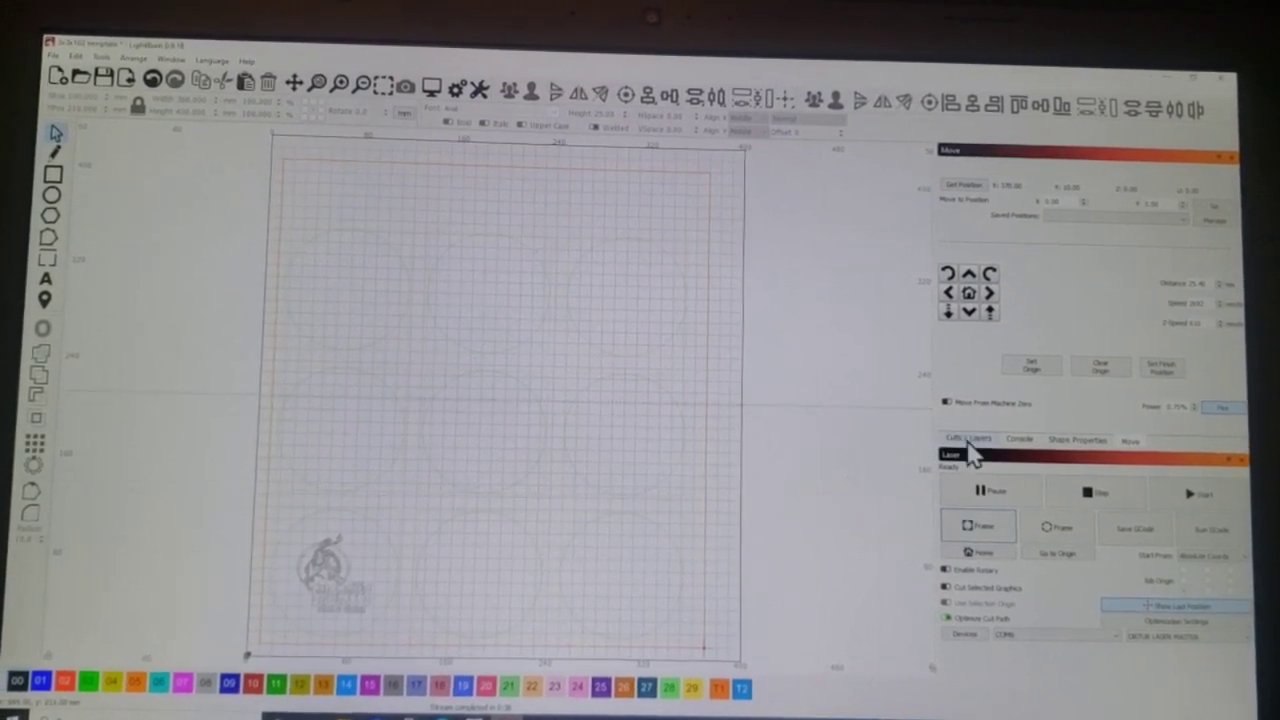
Return to the Cuts / Layers tab and select the logo near the bottom-left circle.
click(957, 440)
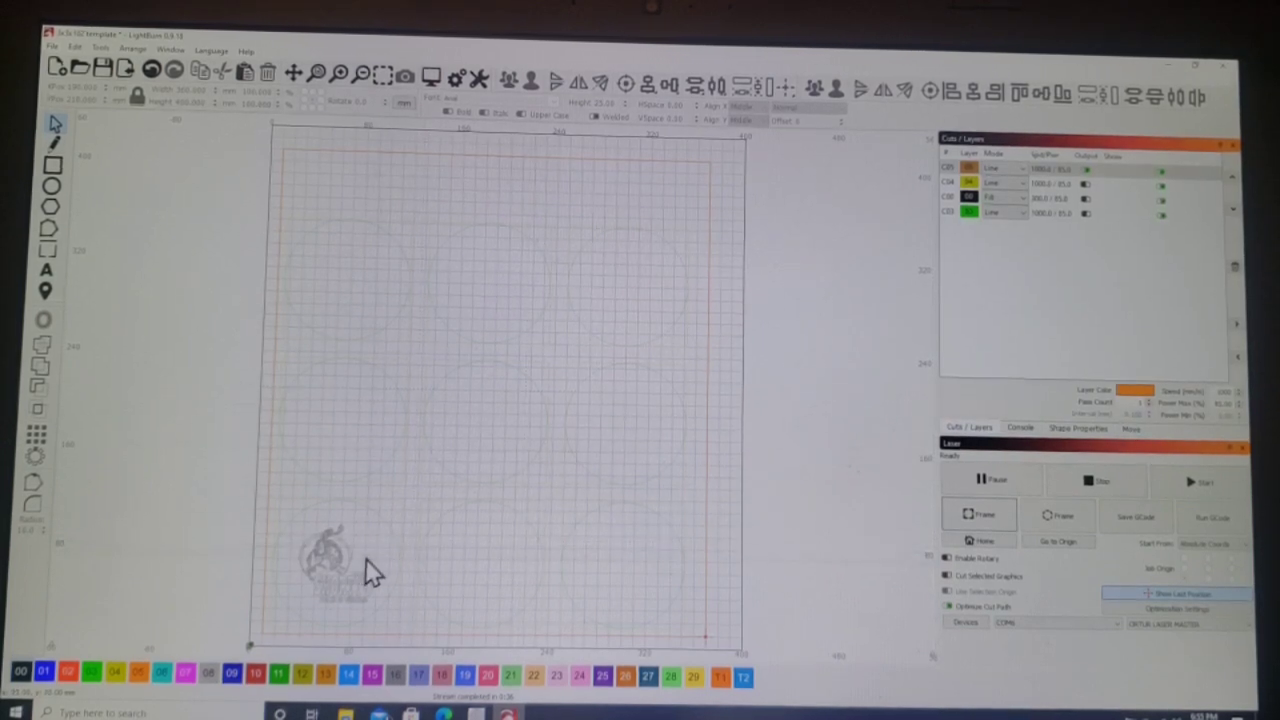
click(330, 560)
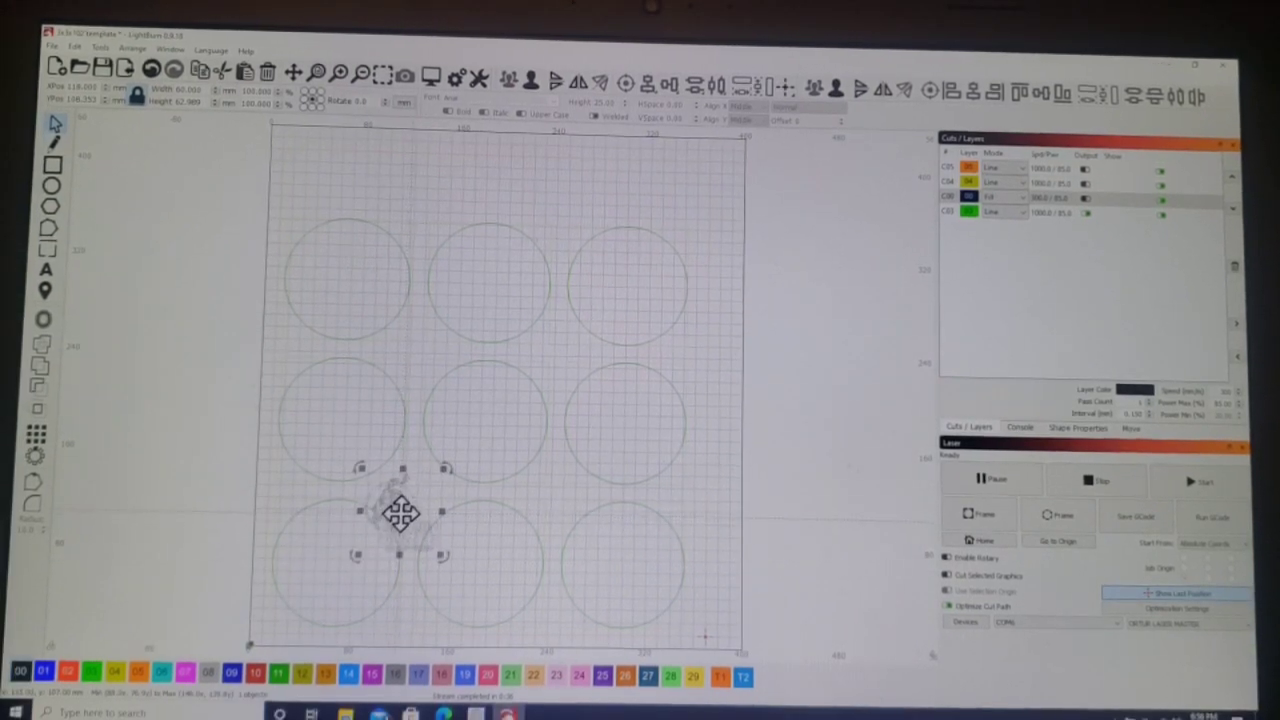
Move the logo down into the bottom-left circle and reselect it.
drag(400, 513, 335, 560)
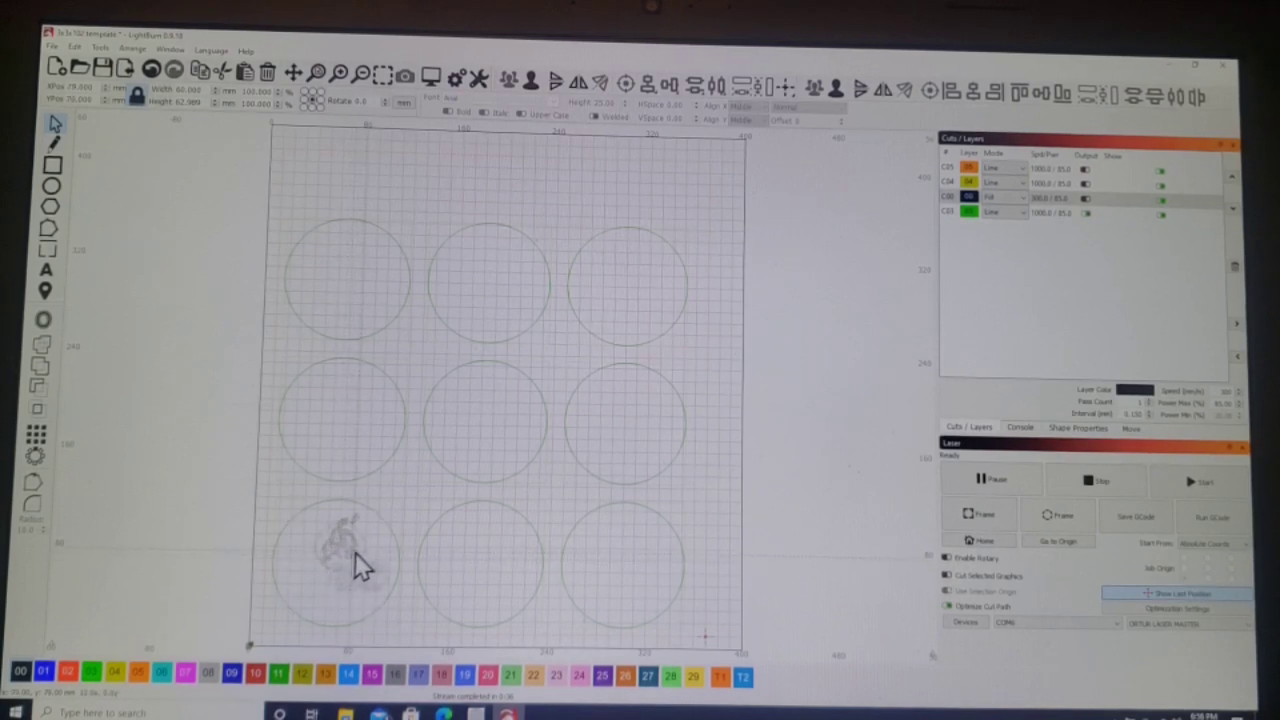
click(350, 570)
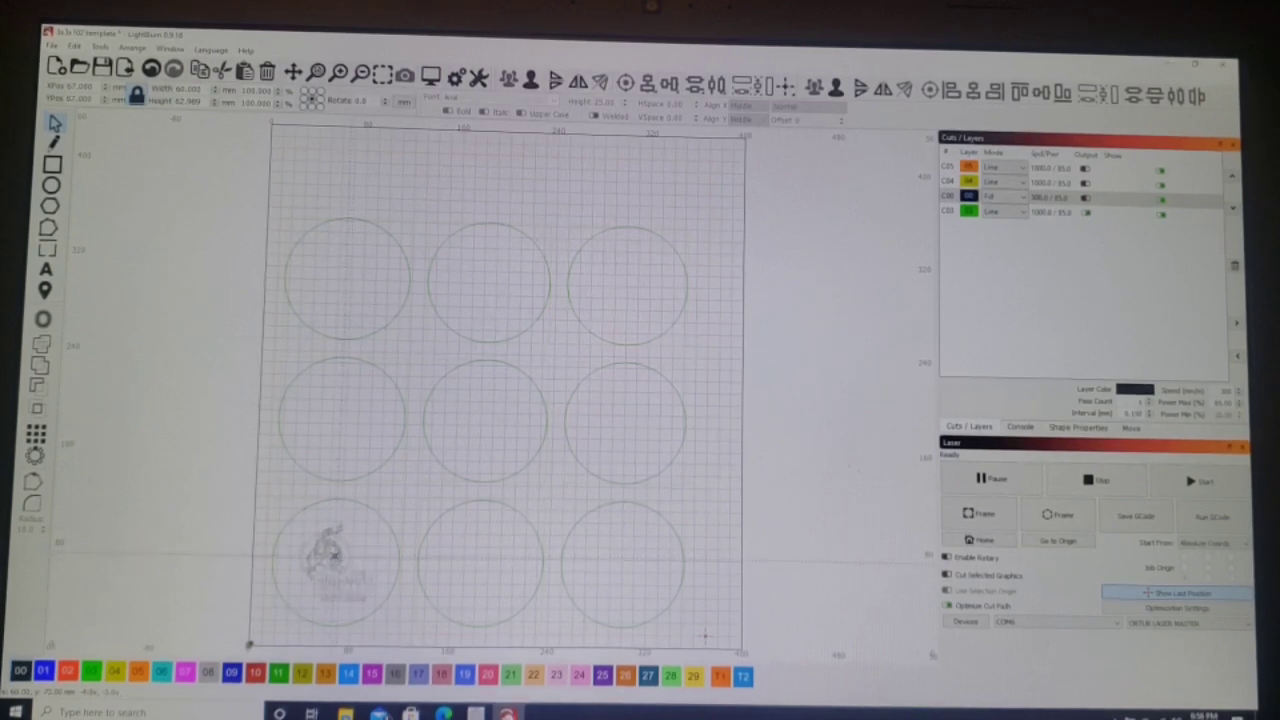
click(330, 560)
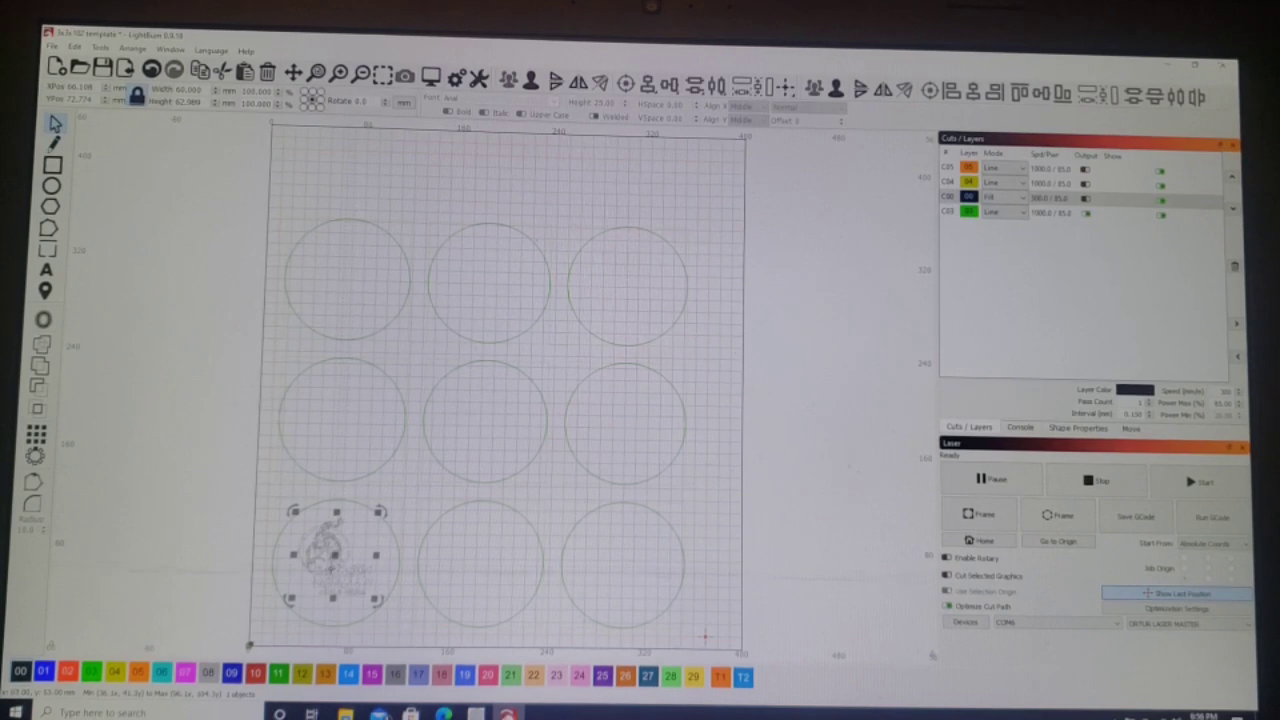
Copy the logo and paste copies into the bottom-middle and bottom-right circles.
right_click(335, 575)
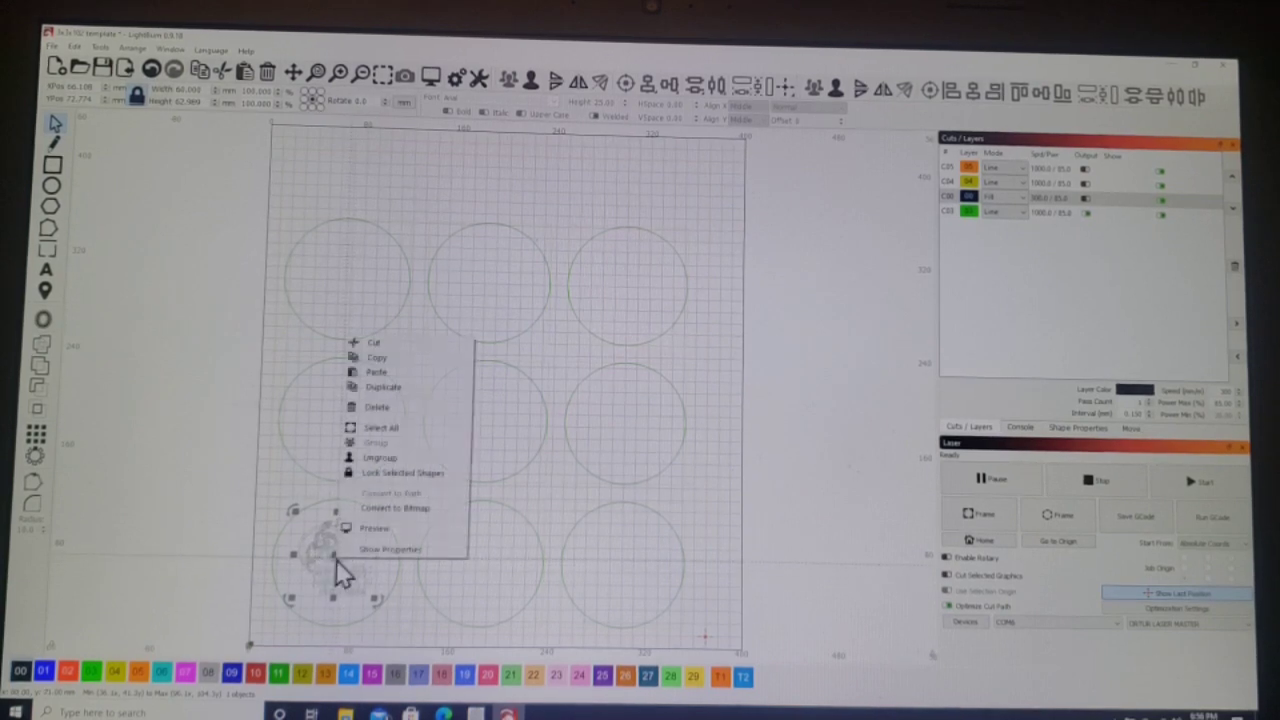
mouse_move(378, 358)
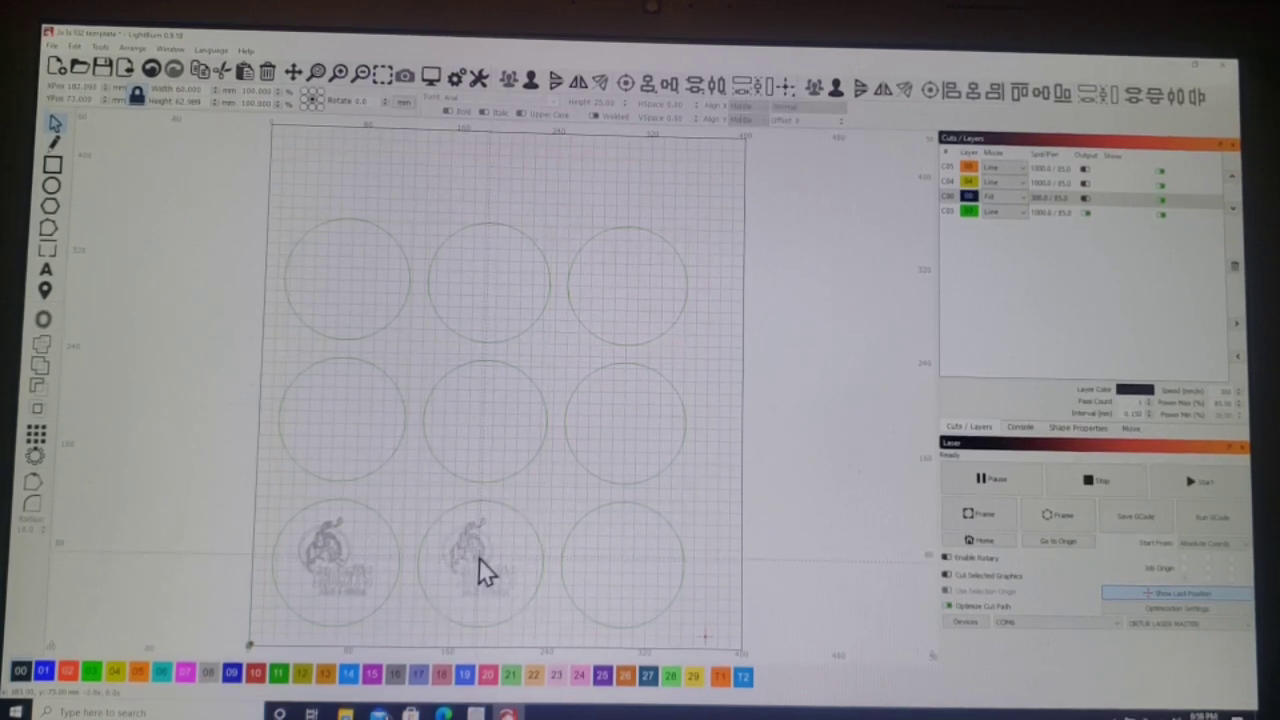
click(478, 570)
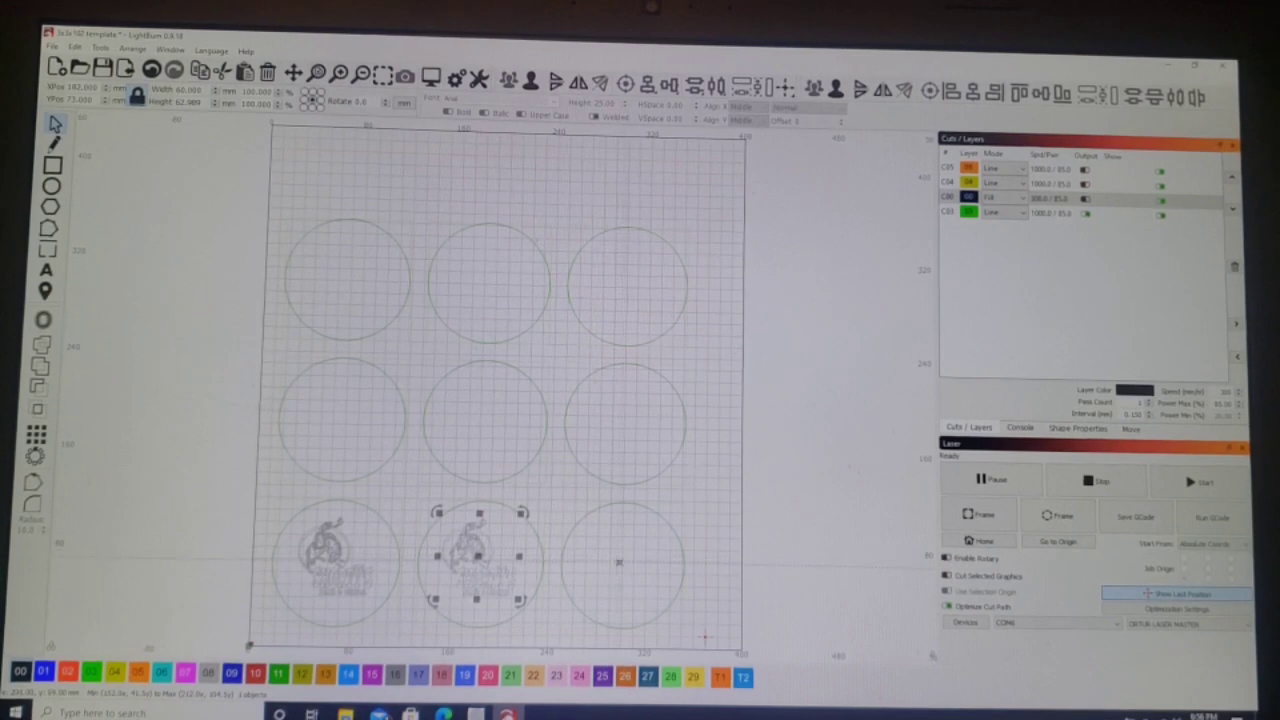
mouse_move(601, 577)
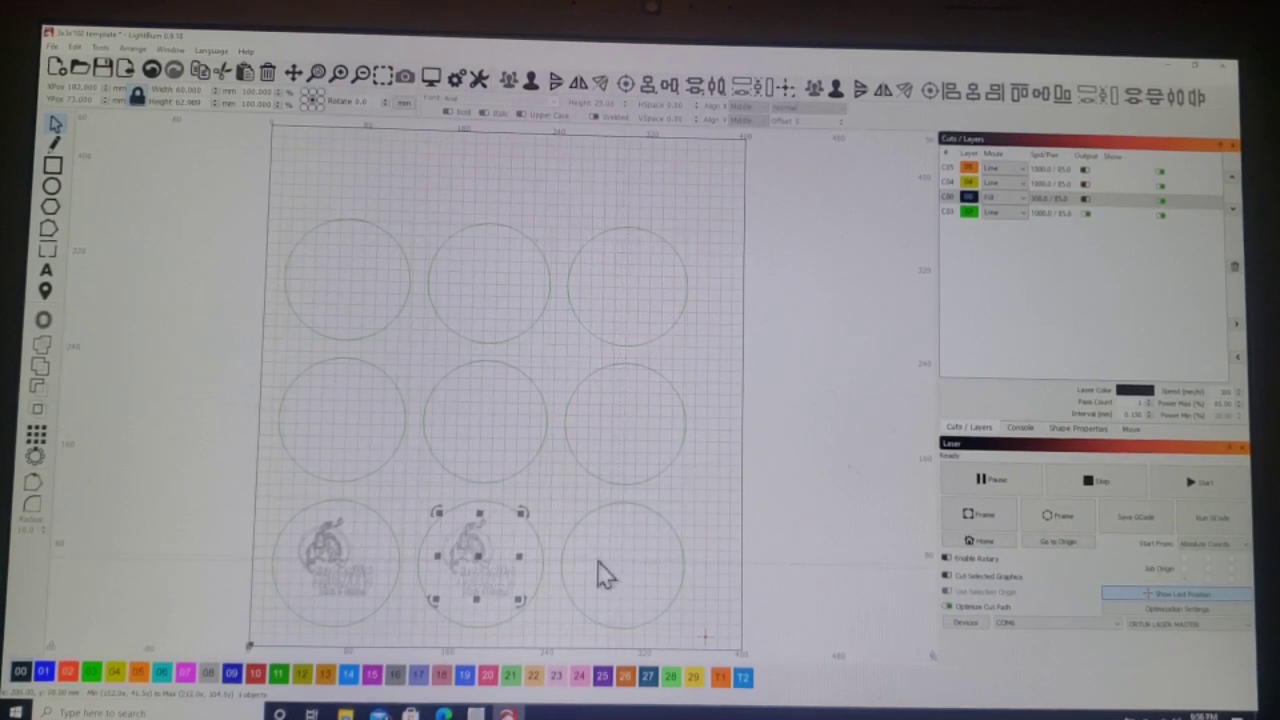
right_click(602, 577)
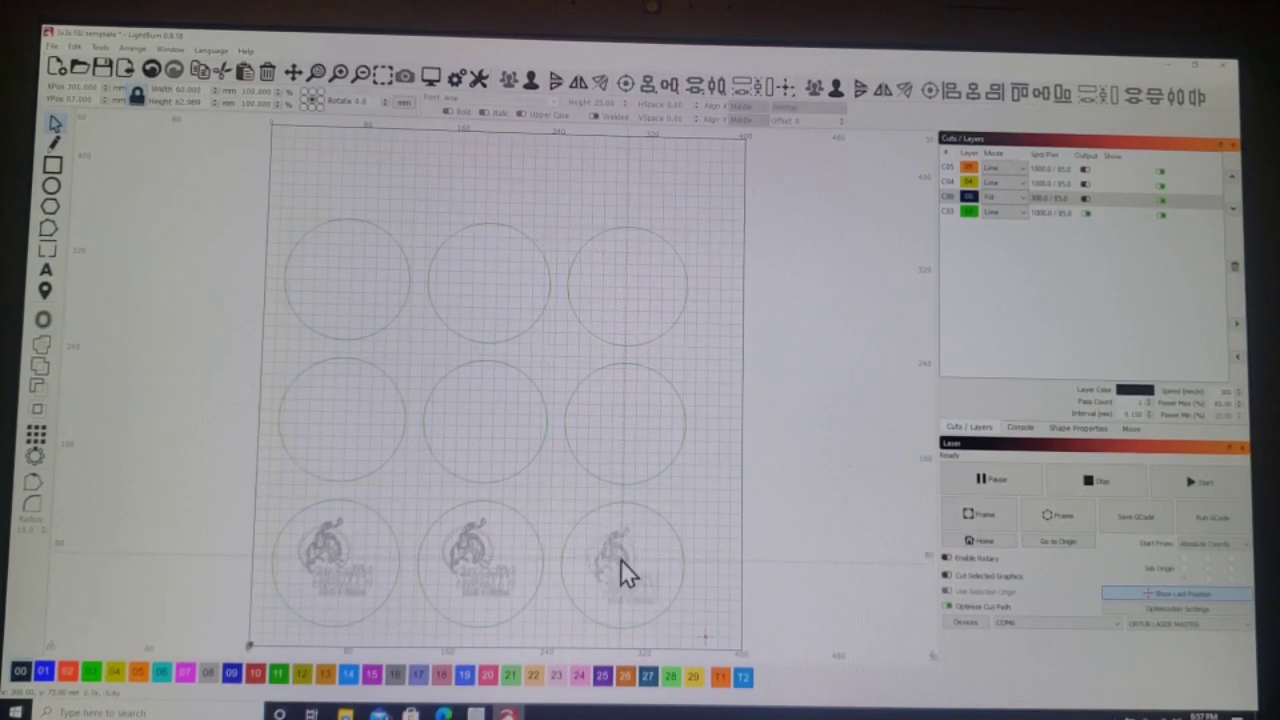
click(615, 575)
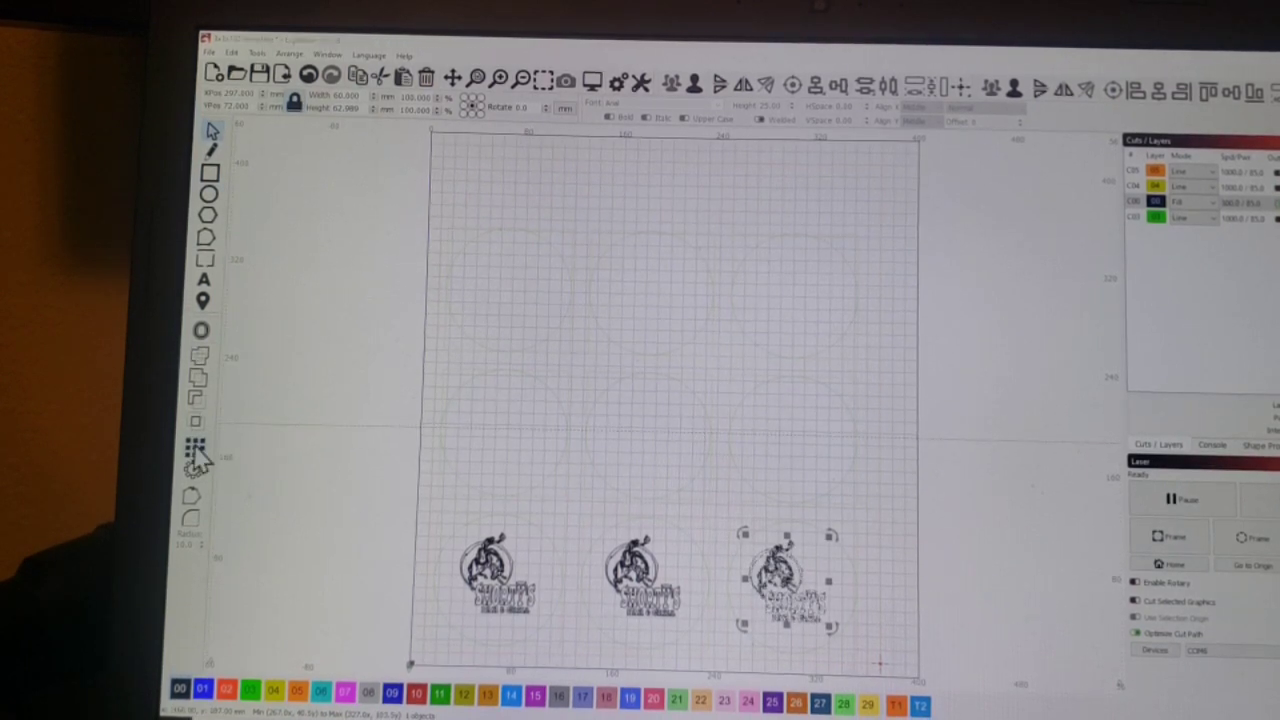
Open the Create Grid Array dialog for the bottom-right logo.
click(195, 447)
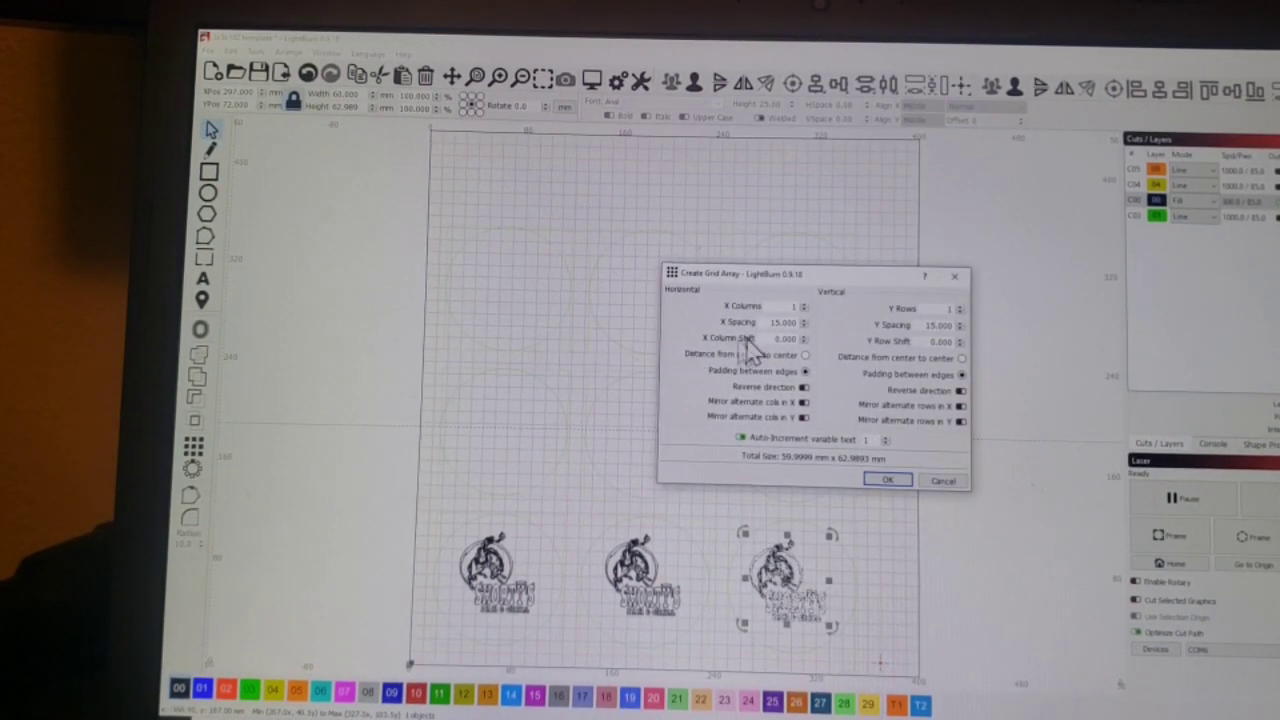
mouse_move(830, 340)
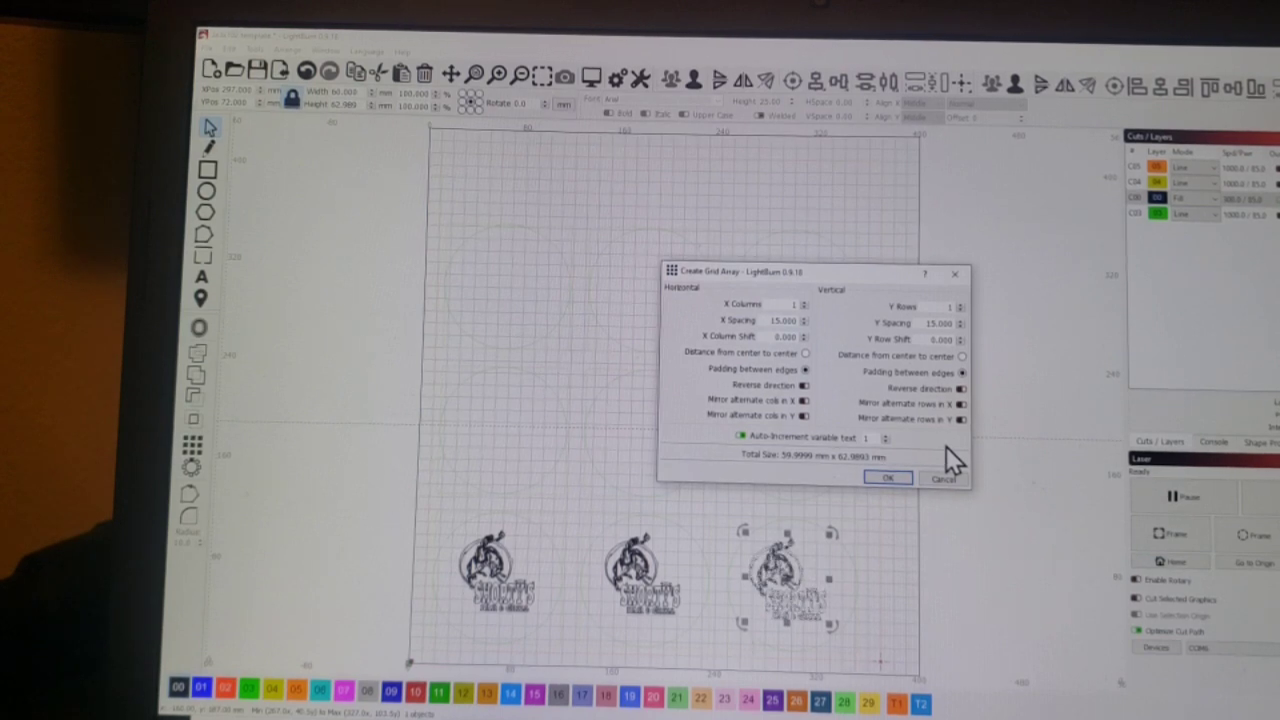
mouse_move(945, 500)
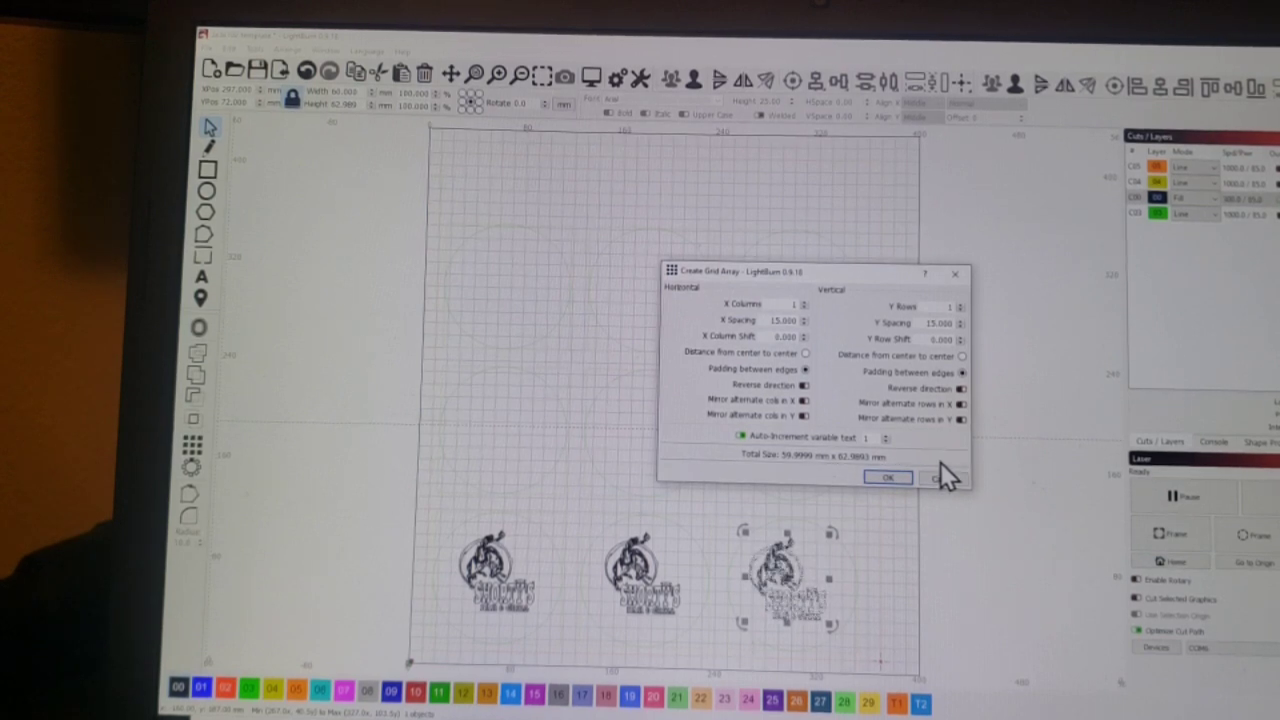